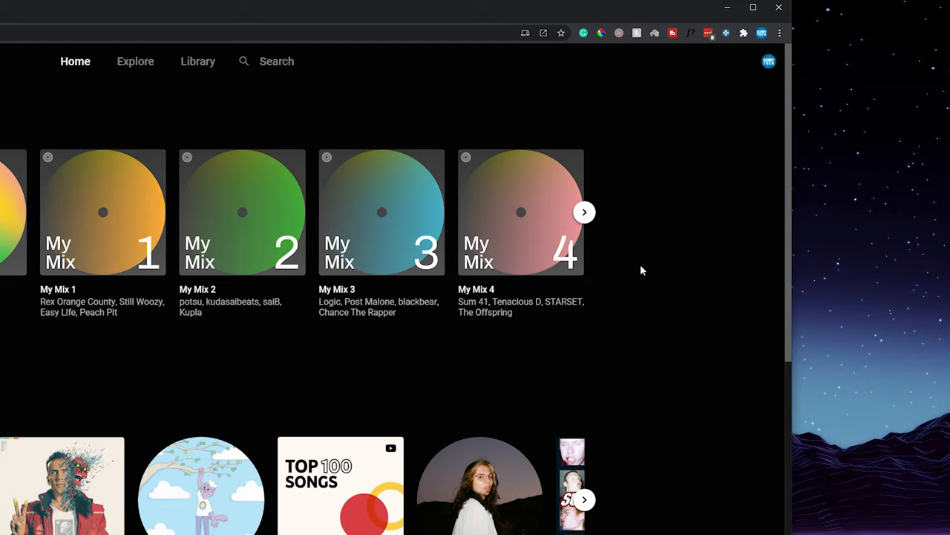
mouse_move(706, 99)
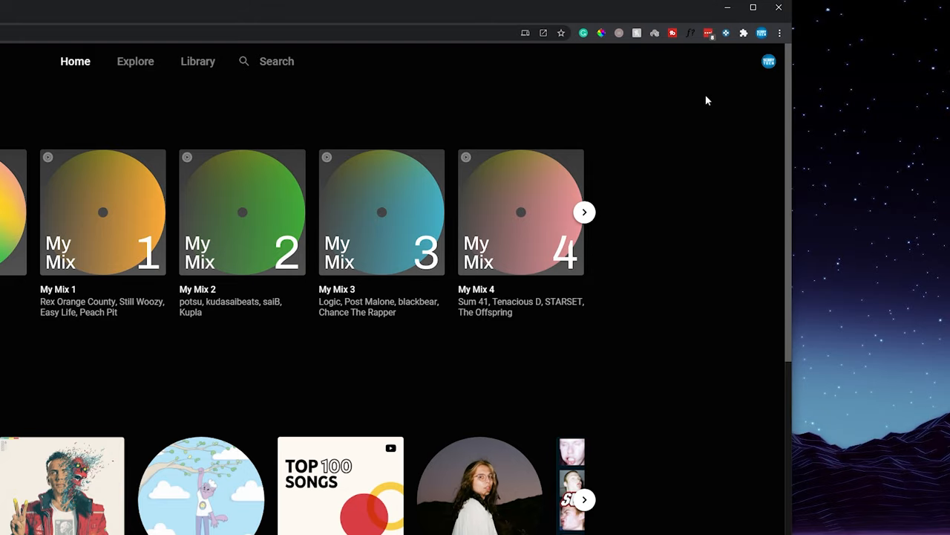
mouse_move(780, 69)
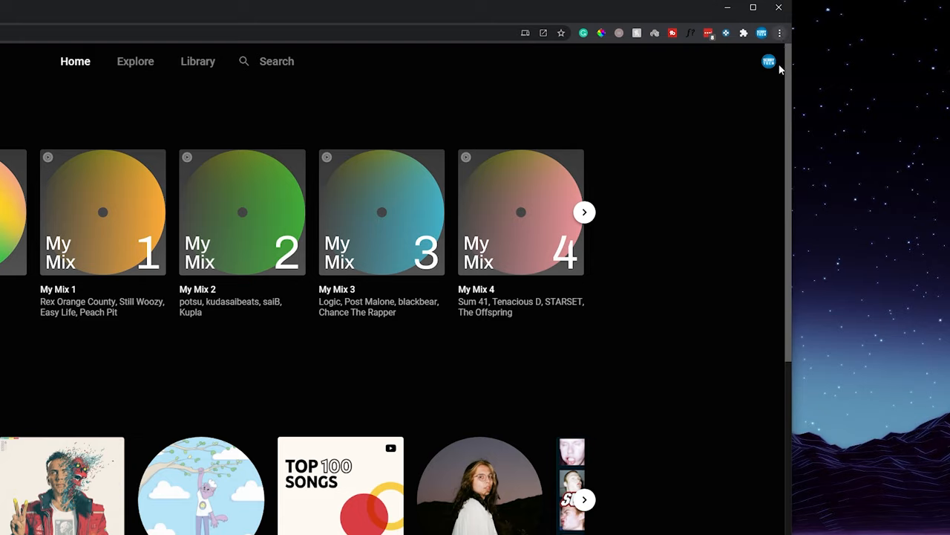
mouse_move(651, 167)
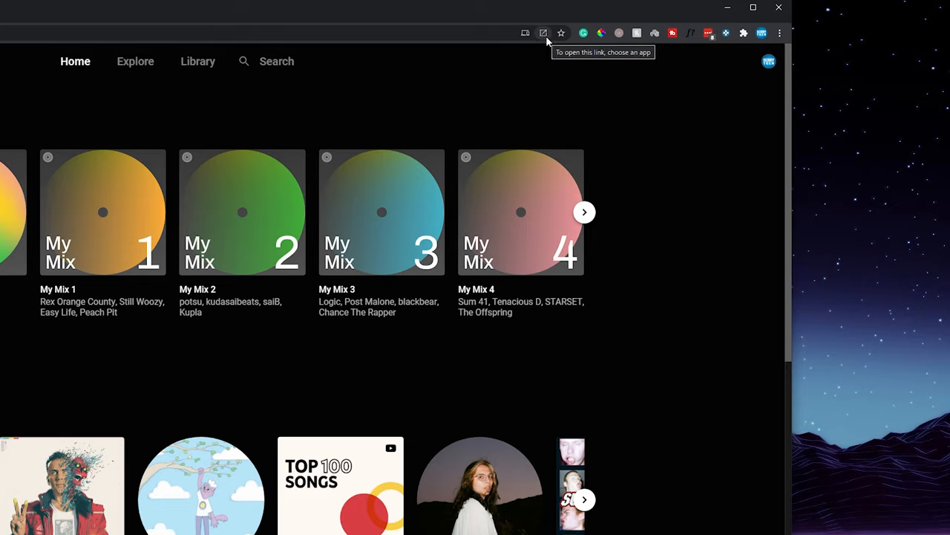
Step: Check the apps available for this page, choose YouTube Music, then bring up Chrome's main menu
left_click(543, 33)
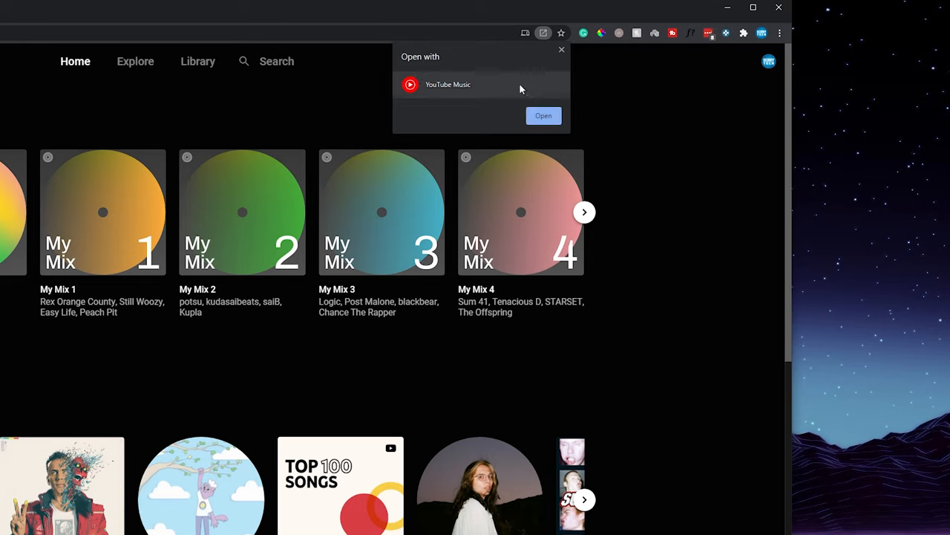
mouse_move(470, 91)
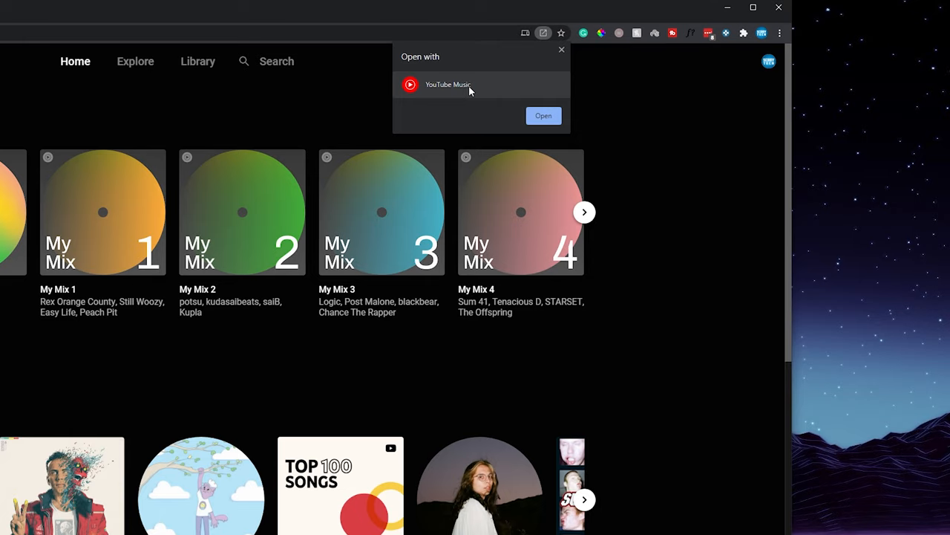
left_click(562, 50)
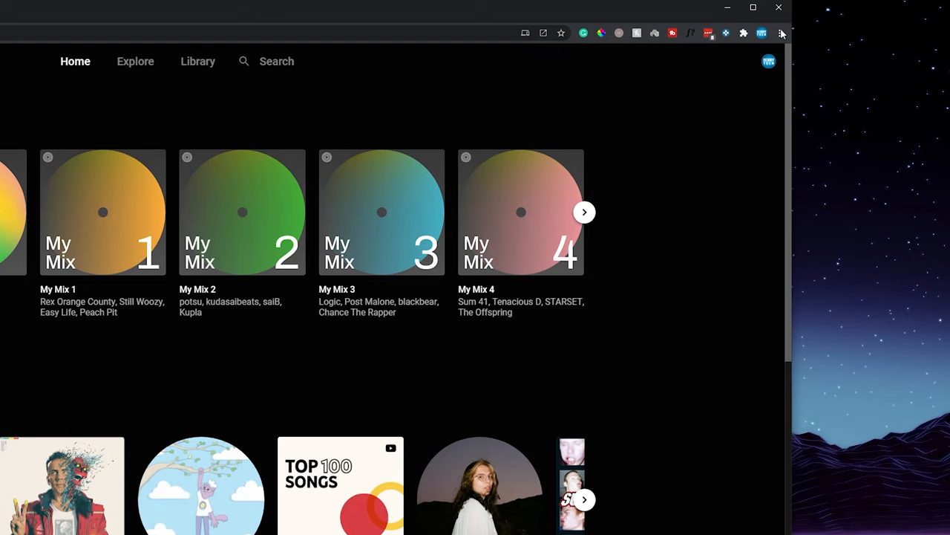
left_click(782, 34)
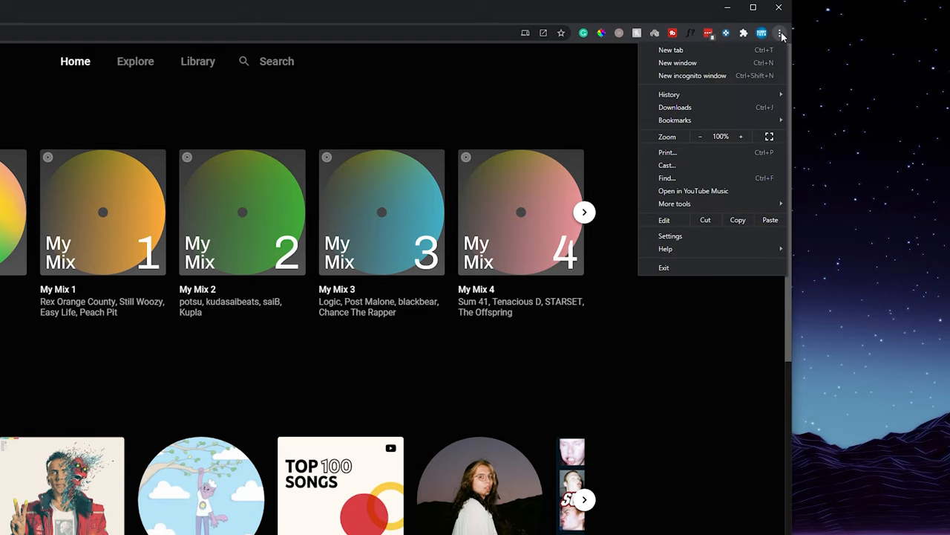
mouse_move(674, 203)
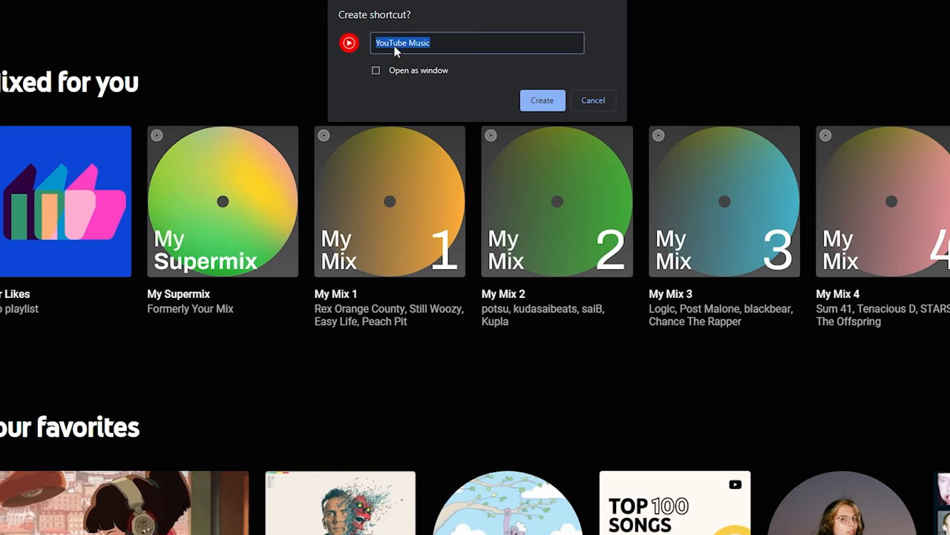
mouse_move(444, 36)
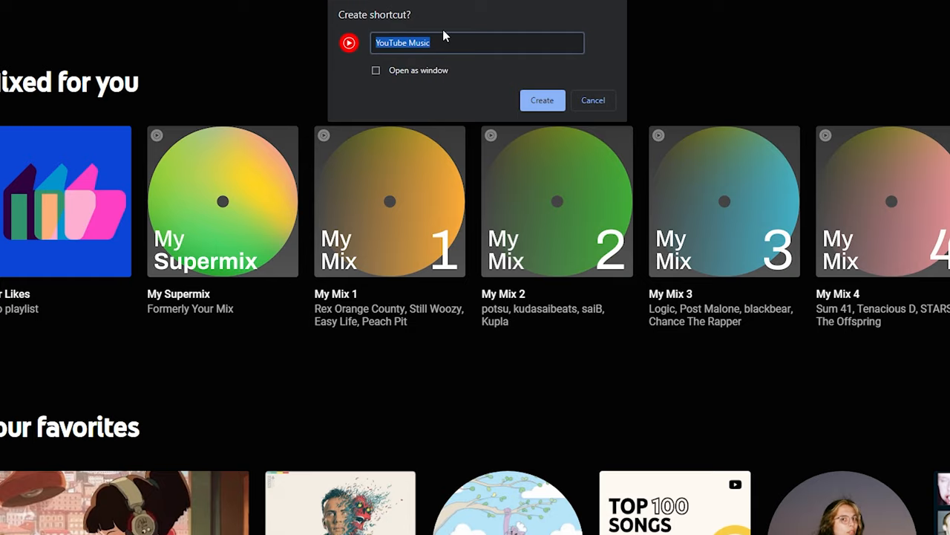
Step: Create the YouTube Music shortcut with 'Open as window' ticked
left_click(376, 70)
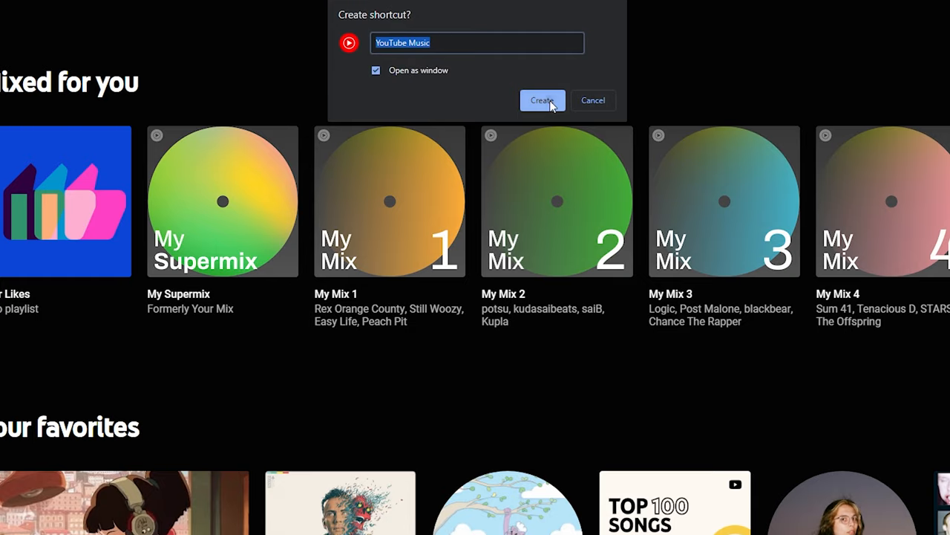
left_click(542, 101)
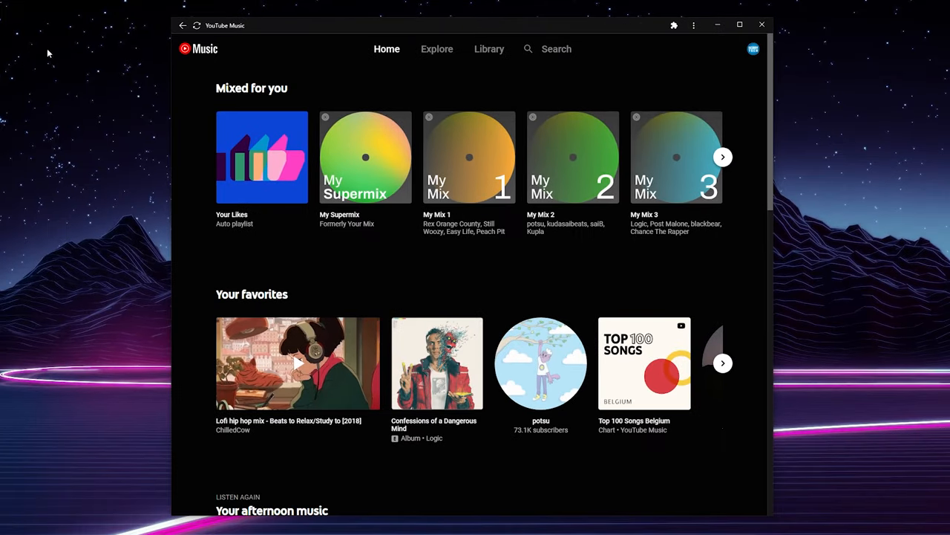